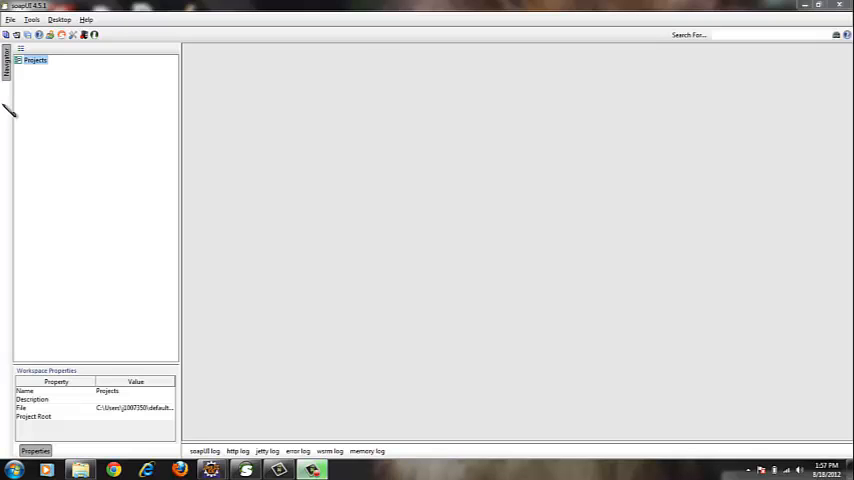
mouse_move(222, 223)
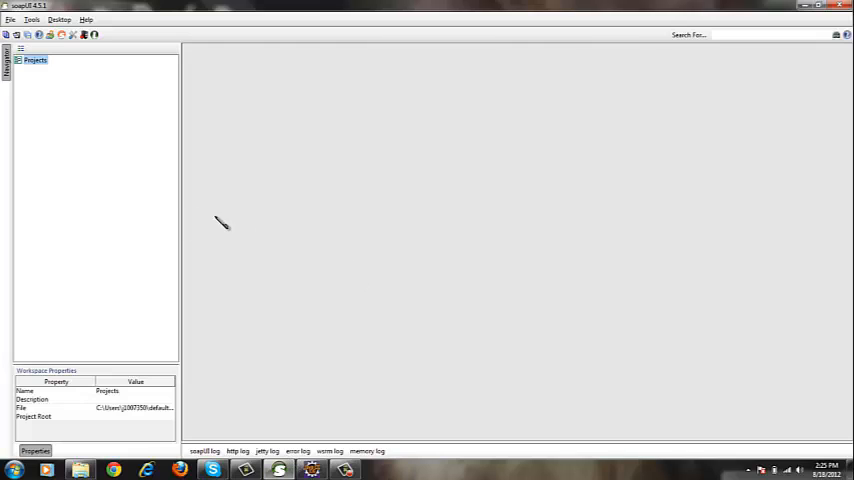
mouse_move(10, 110)
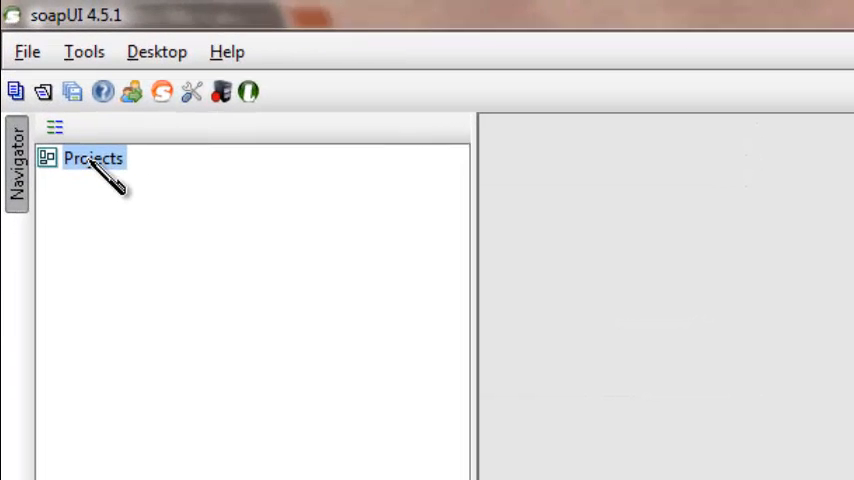
Step: Start a new soapUI project named 'SOAP Web Service Testing'
right_click(92, 158)
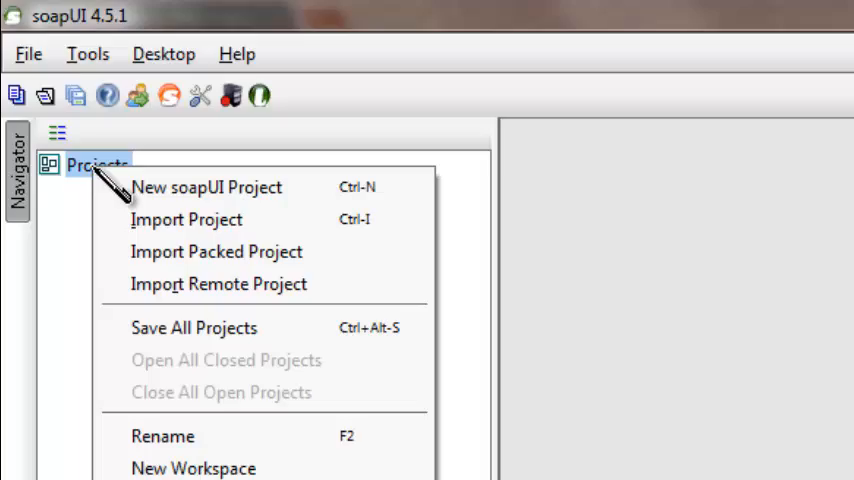
click(206, 187)
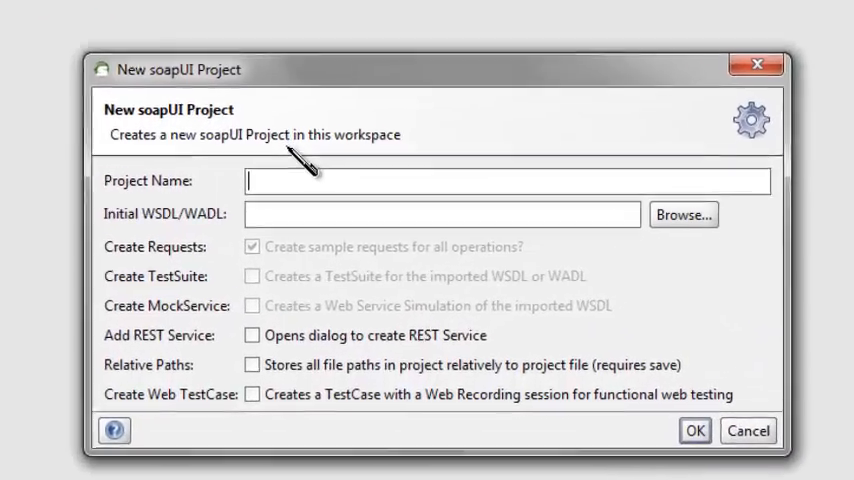
text(SOAP)
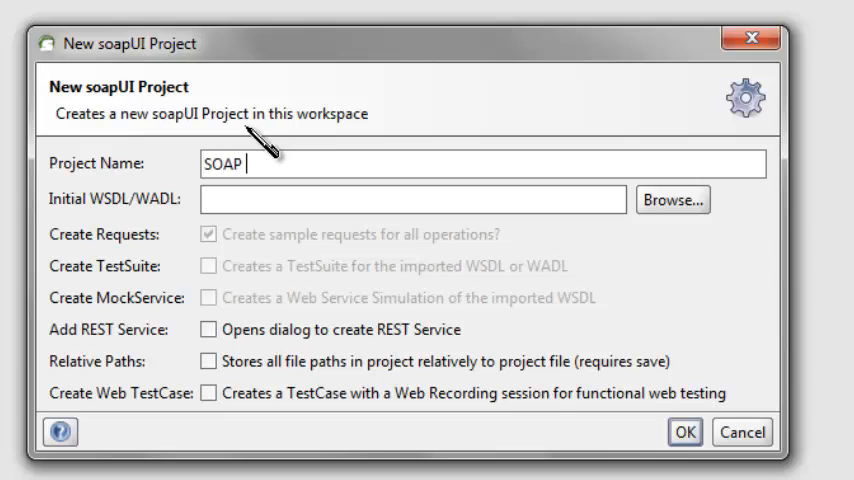
text(Web Serv)
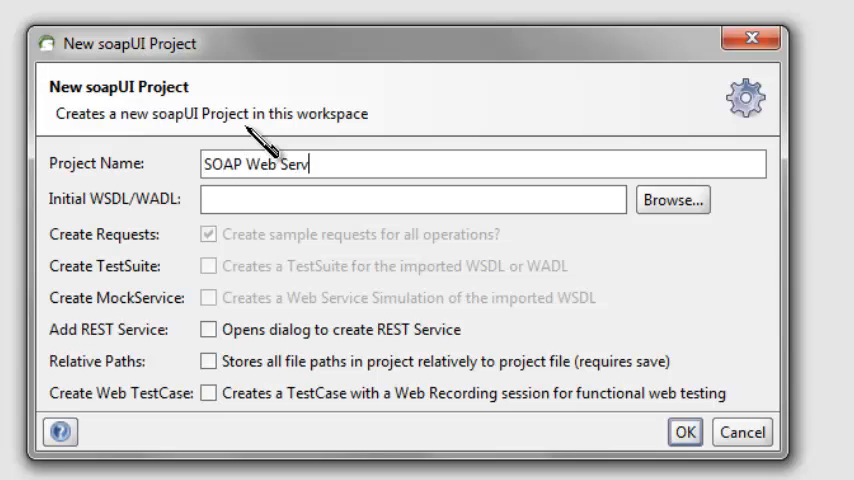
text(ice Test)
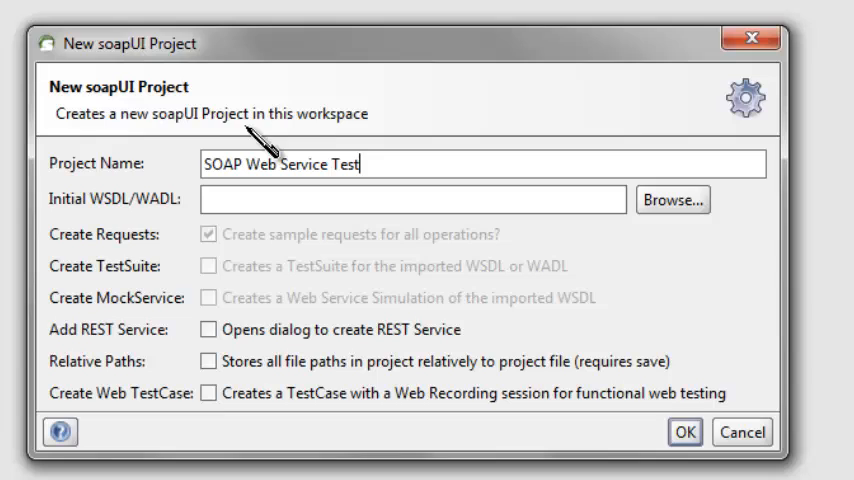
text(ing)
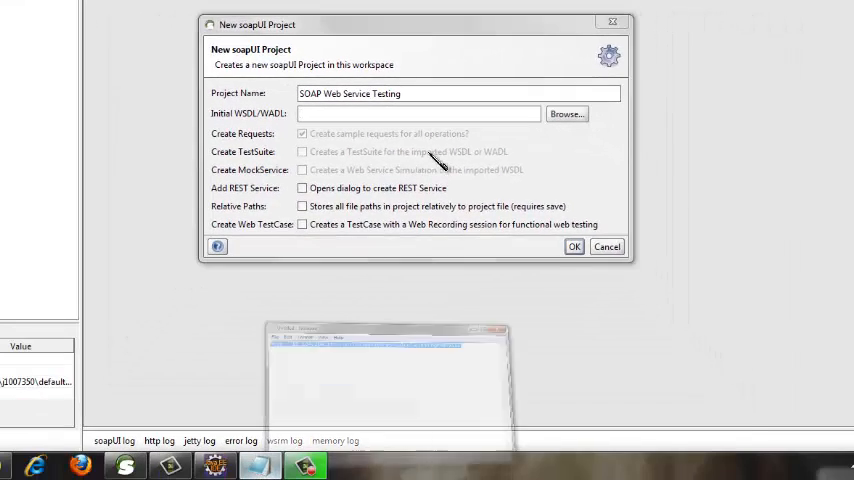
Step: Build the project from WSDL //10.104.206.111:7001/CalculatorWS/CalculatorProgram?WSDL
click(418, 113)
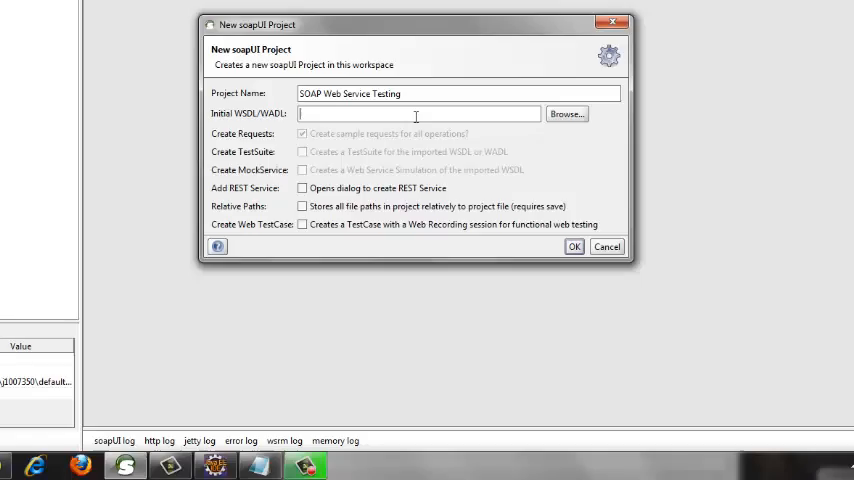
text(//10.104.206.111:7001/CalculatorWS/CalculatorProgram?WSDL)
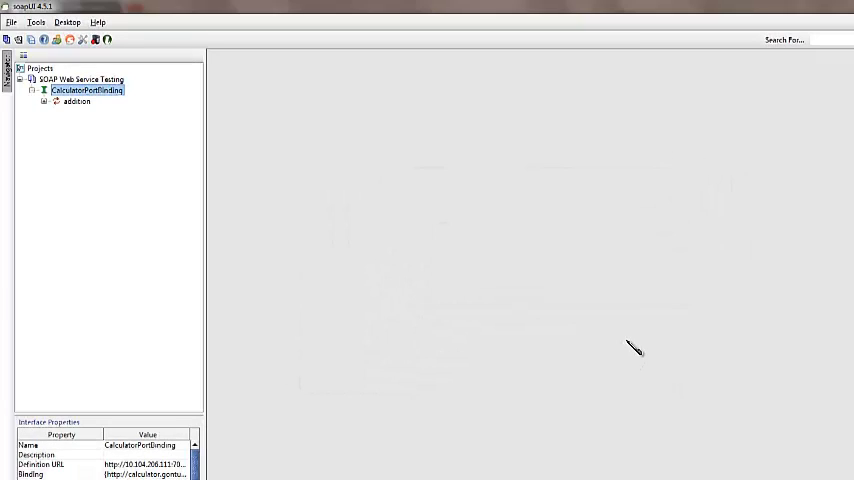
click(77, 101)
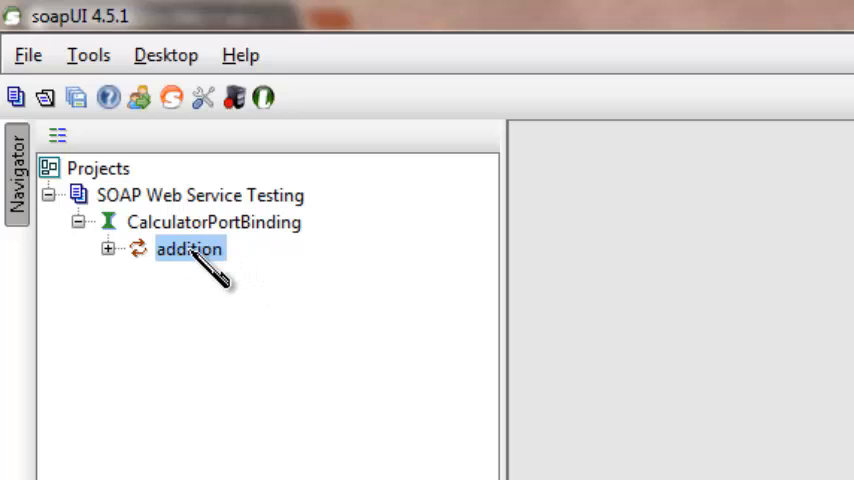
mouse_move(145, 265)
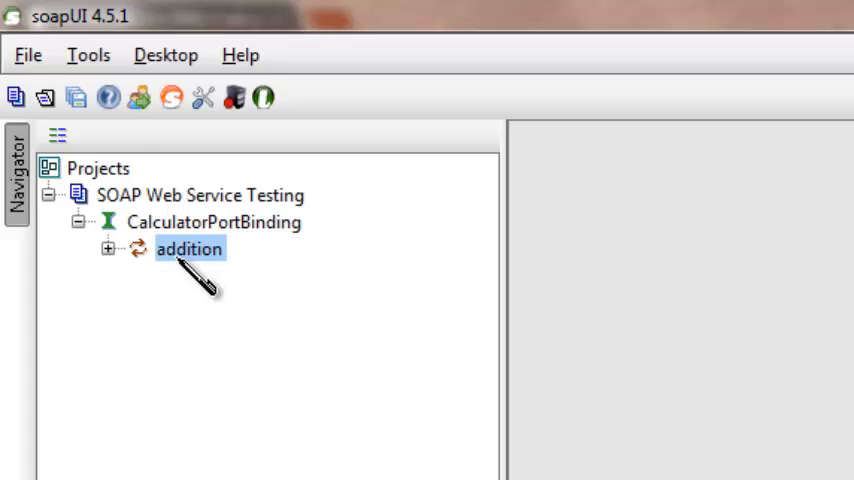
Step: Expand the addition operation and open Request 1 in the request editor
click(108, 248)
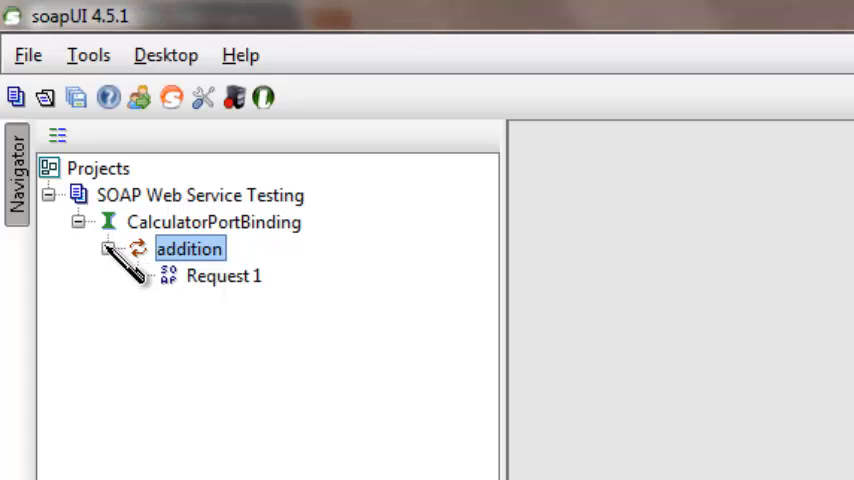
mouse_move(223, 276)
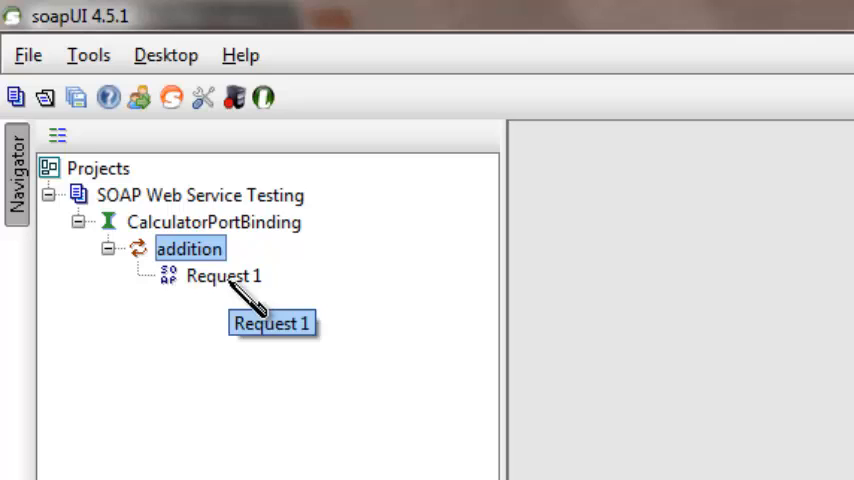
double_click(223, 276)
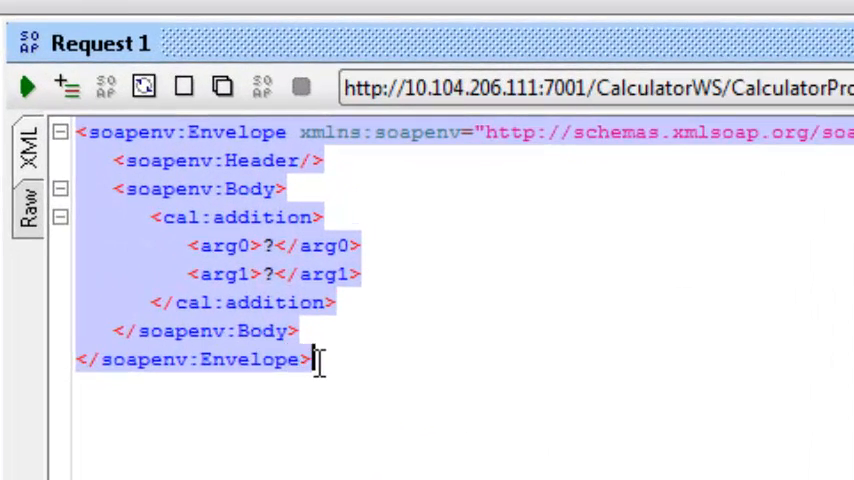
Step: Replace the placeholders in Request 1's XML with arg0 = 2 and arg1 = 4
click(110, 246)
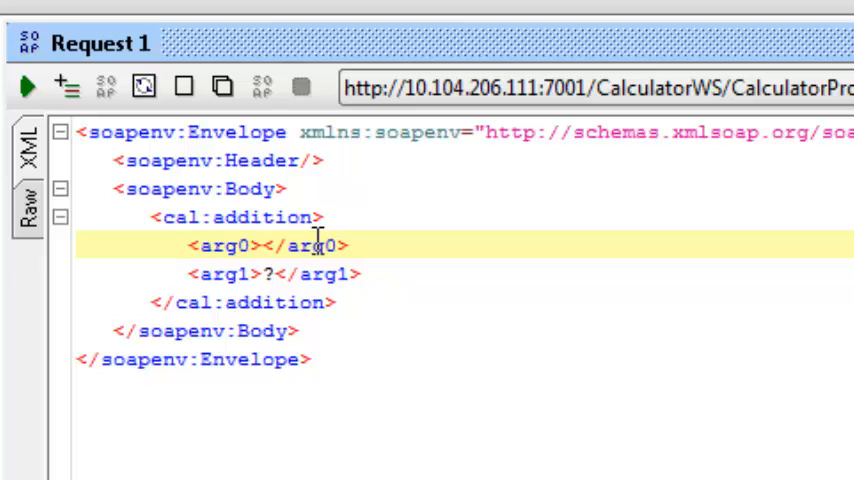
text(2)
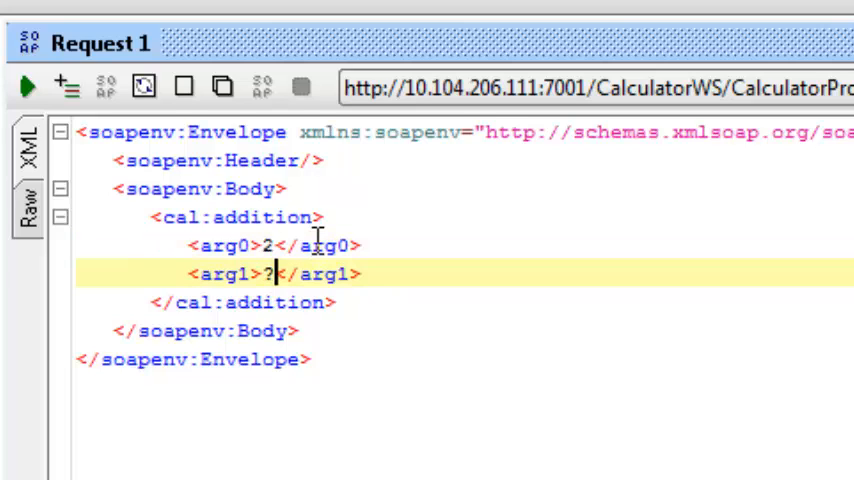
text(4)
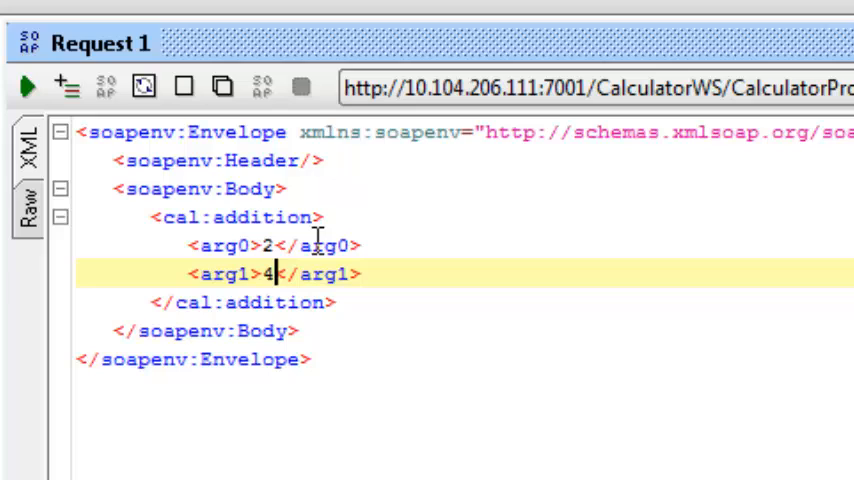